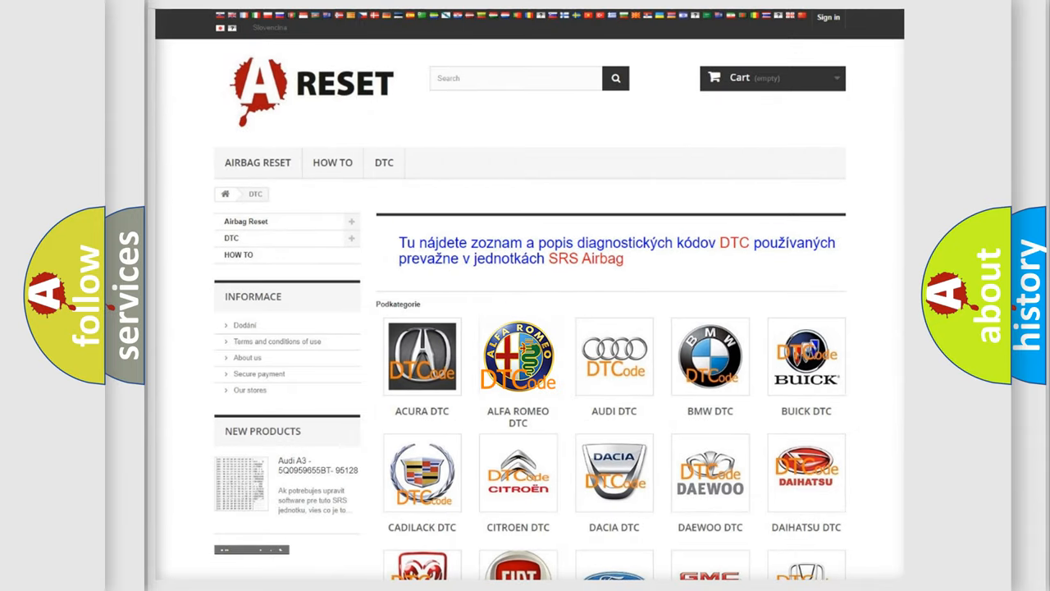
Step: Open the Alfa Romeo DTC page and browse its trouble codes from B0003-01 onward
{"action": "left_click", "coordinate": [517, 356]}
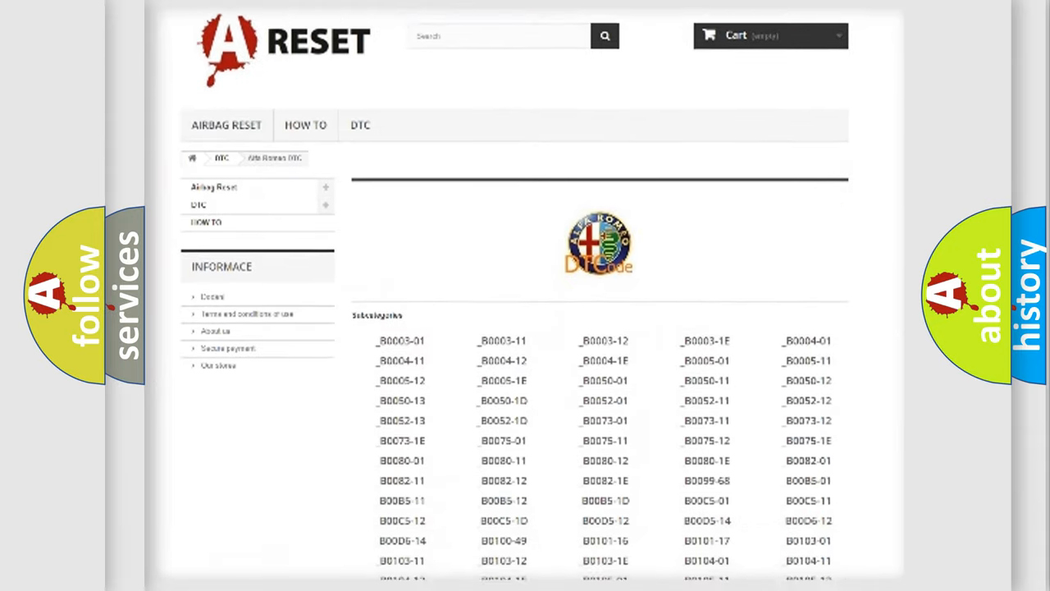
{"action": "scroll", "scroll_direction": "down", "scroll_amount": 3}
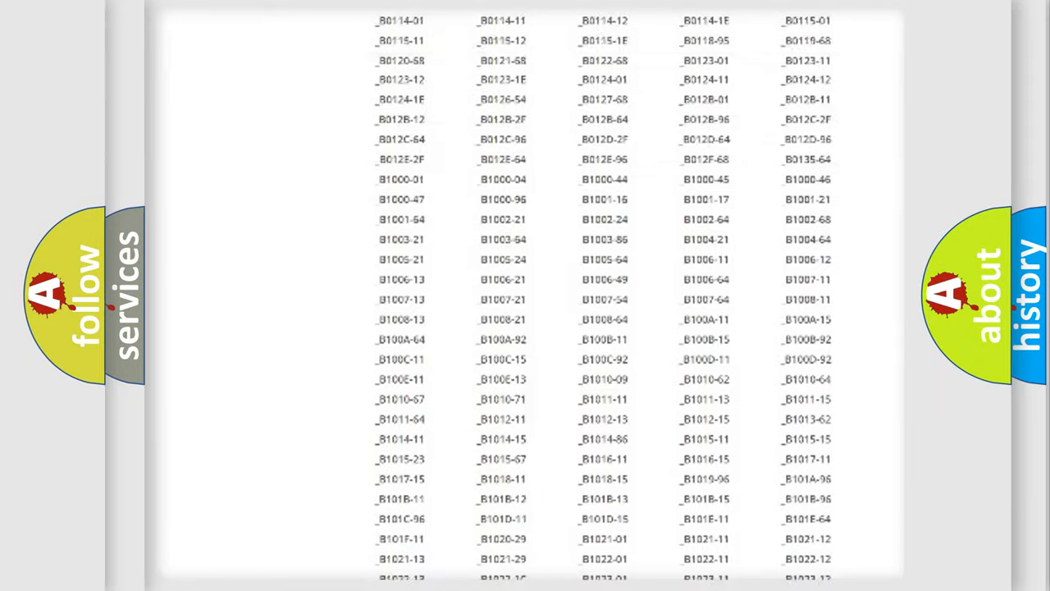
{"action": "scroll", "scroll_direction": "up", "scroll_amount": 3}
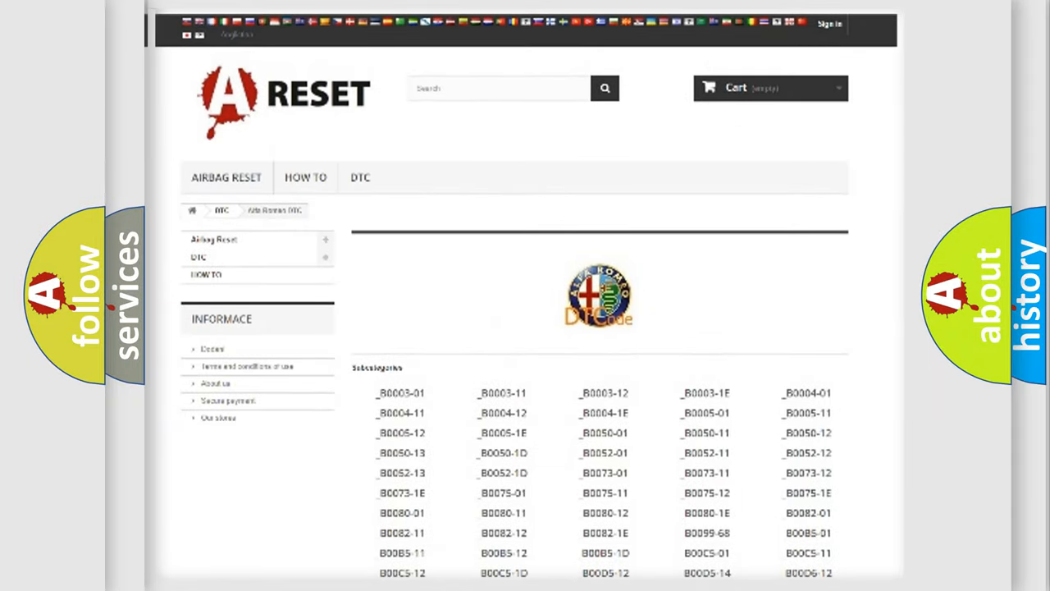